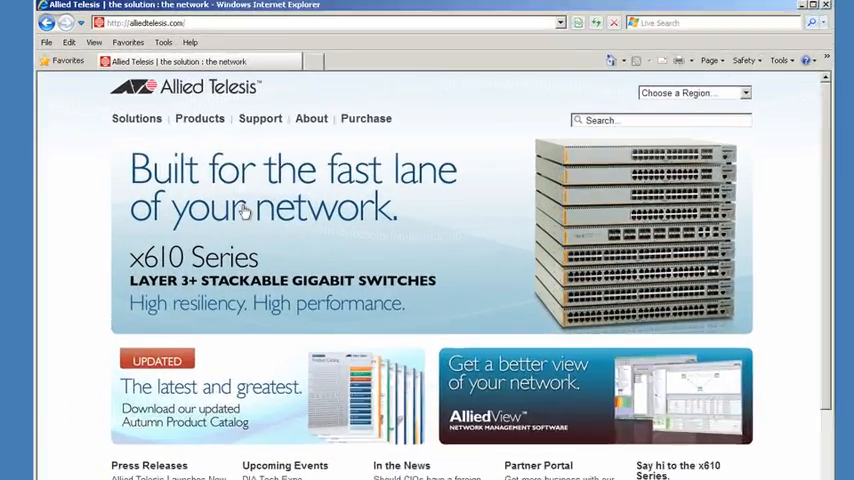
From Support > Software, log in to the restricted software downloads
{"action": "left_click", "coordinate": [327, 165]}
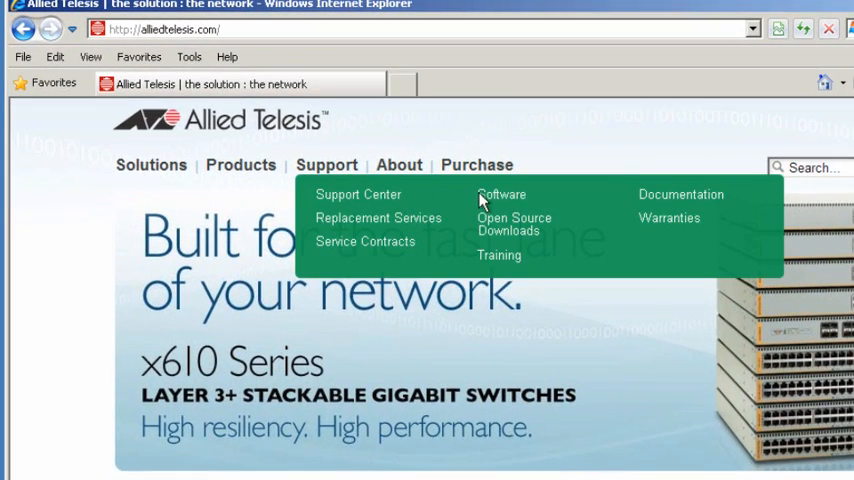
{"action": "left_click", "coordinate": [501, 194]}
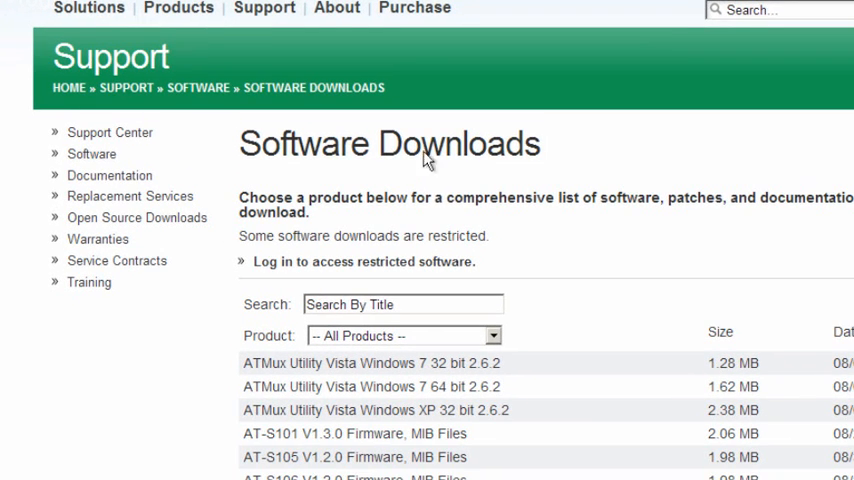
{"action": "mouse_move", "coordinate": [432, 261]}
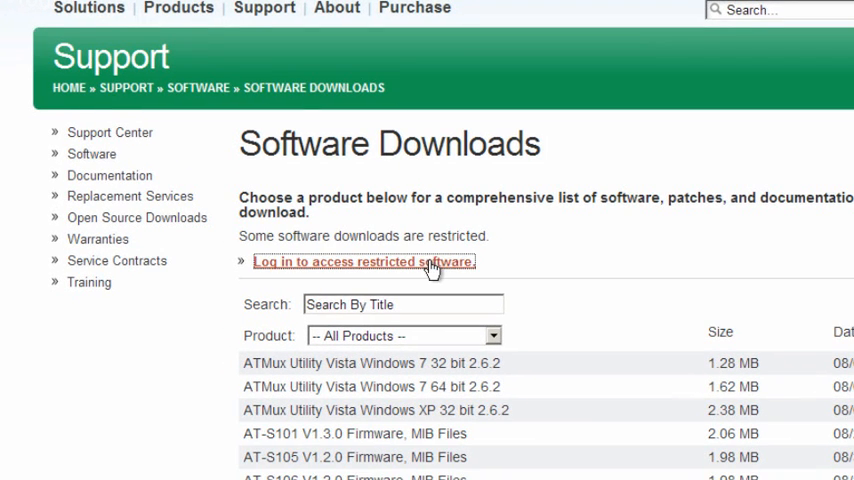
{"action": "left_click", "coordinate": [362, 261]}
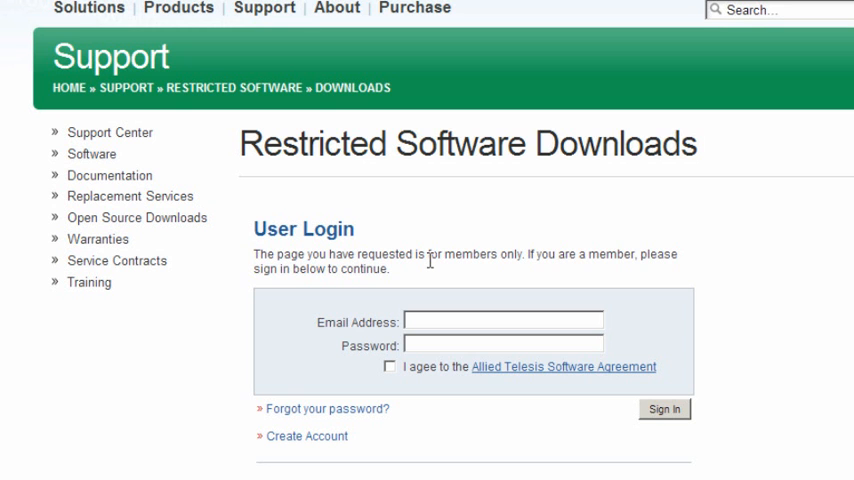
{"action": "left_click", "coordinate": [663, 409]}
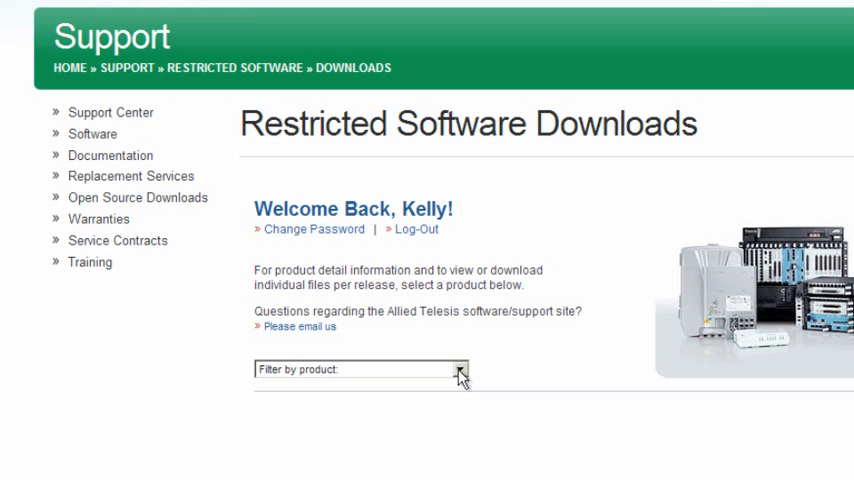
Filter the downloads by product to show AT-8000 Series releases
{"action": "left_click", "coordinate": [458, 369]}
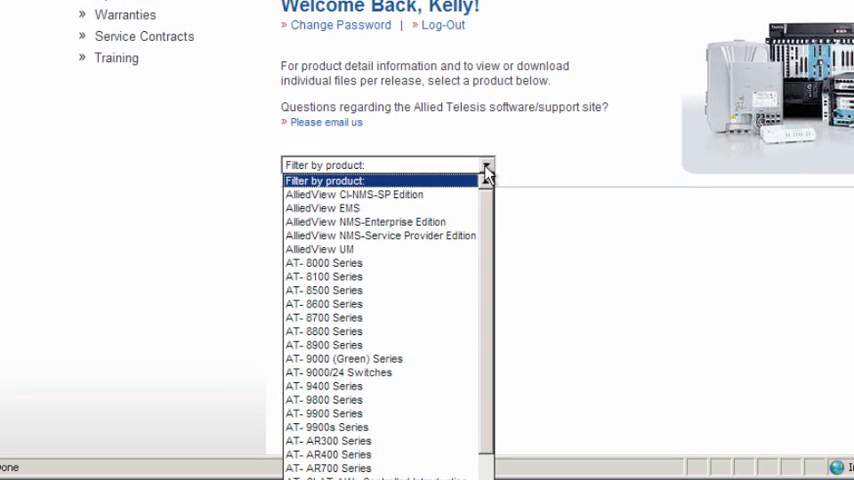
{"action": "left_click", "coordinate": [323, 262]}
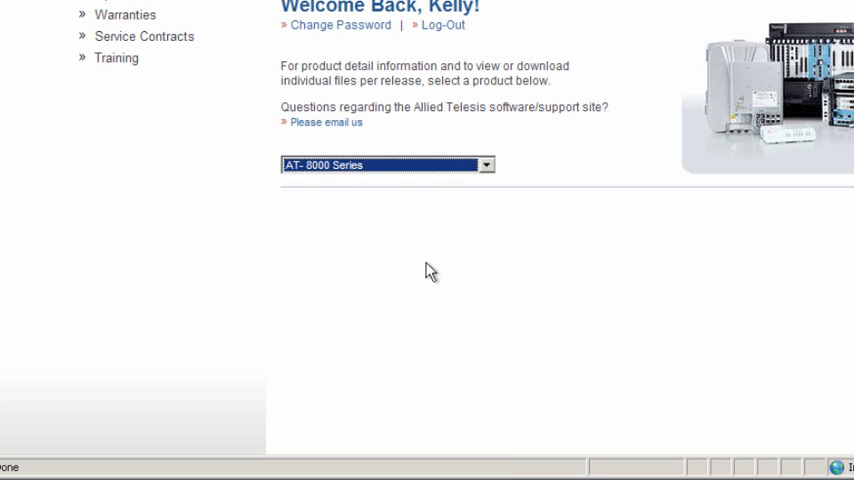
{"action": "left_click", "coordinate": [388, 164]}
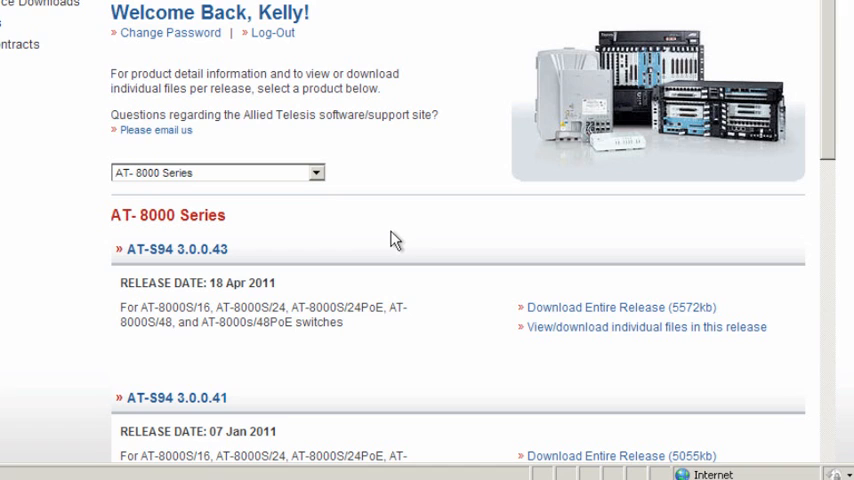
{"action": "mouse_move", "coordinate": [262, 262]}
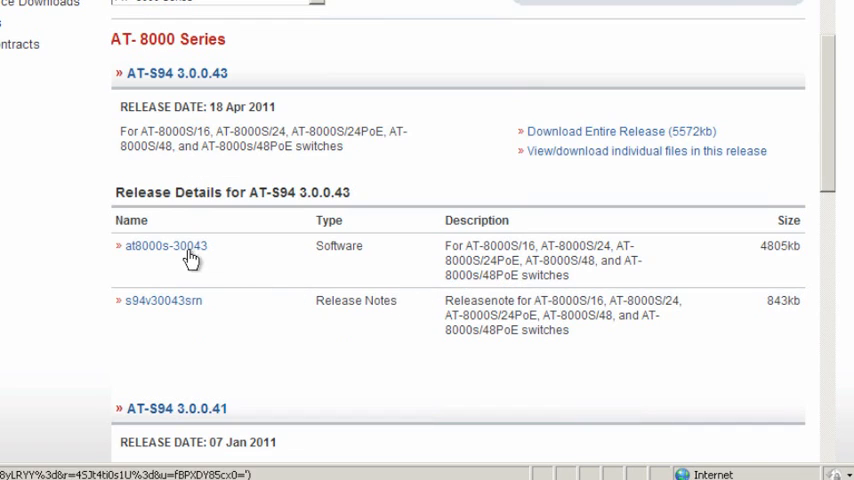
Download at8000s-30043.zip from the AT-S94 3.0.0.43 release and save it
{"action": "left_click", "coordinate": [165, 246]}
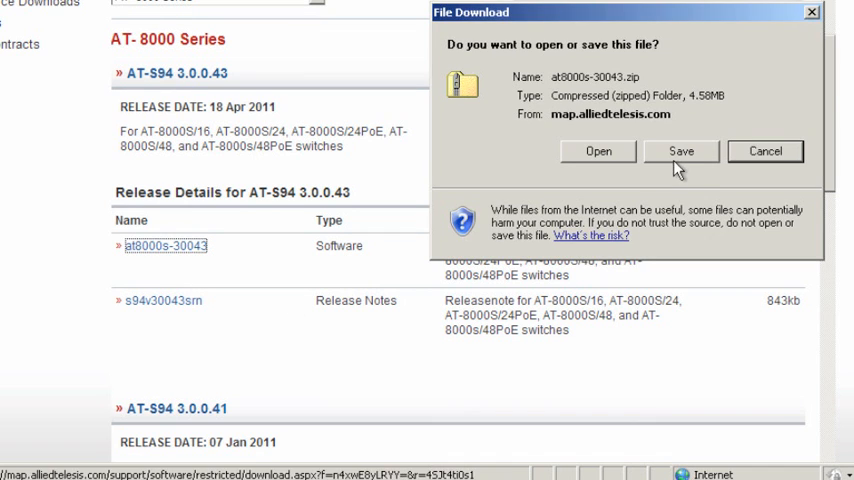
{"action": "left_click", "coordinate": [680, 151]}
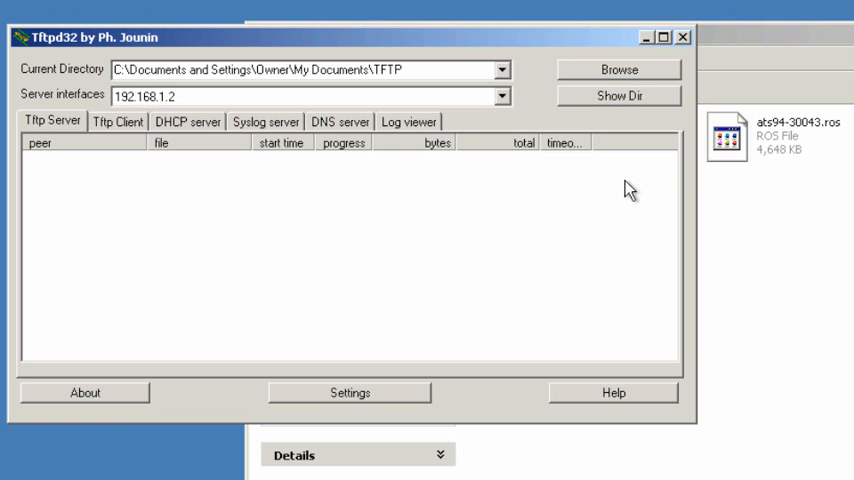
{"action": "mouse_move", "coordinate": [781, 166]}
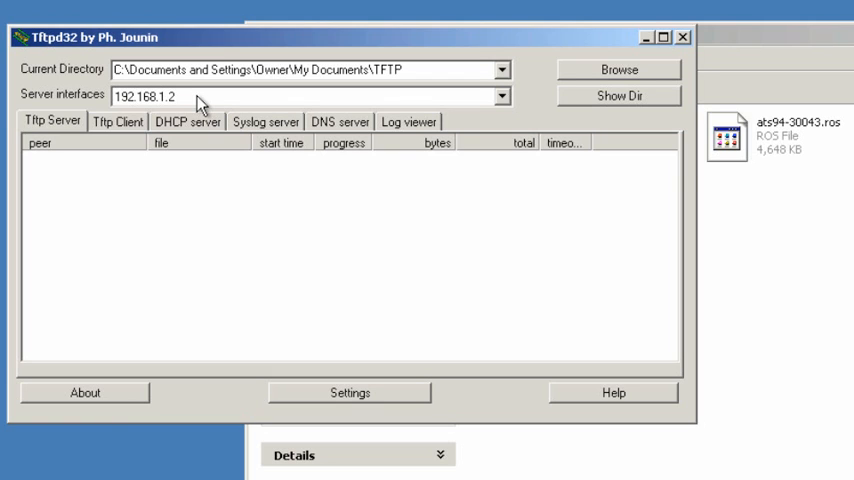
{"action": "mouse_move", "coordinate": [279, 212]}
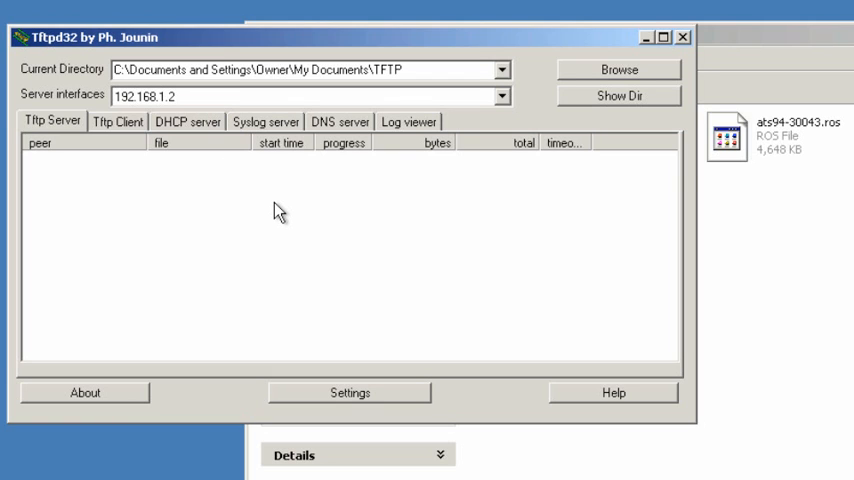
With Tftpd32 serving on 192.168.1.2, start a ping command in Command Prompt
{"action": "type", "text": "ping"}
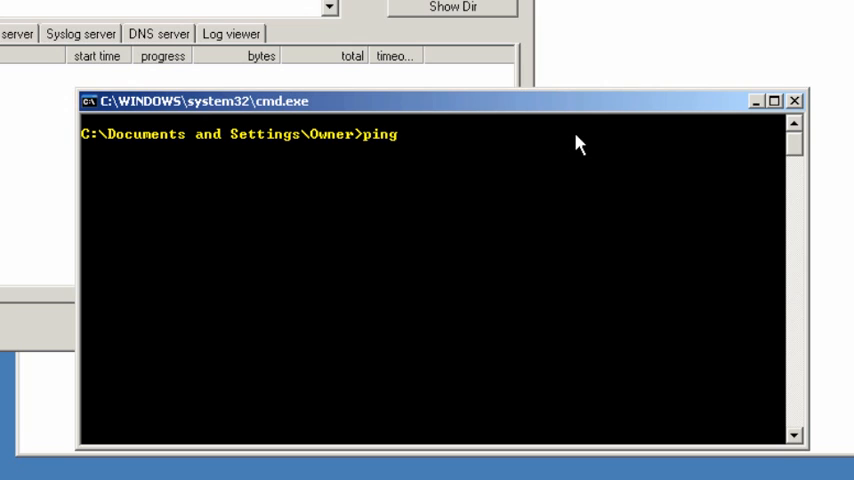
Ping the switch at its 192.168.1.x address to check reachability
{"action": "type", "text": "192.168.1."}
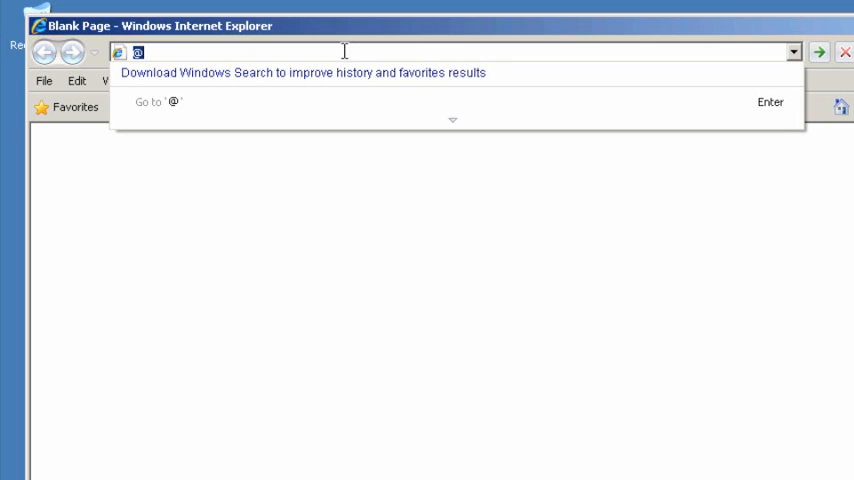
Browse to the switch's 192.168.1.x address and sign in as manager
{"action": "type", "text": "192."}
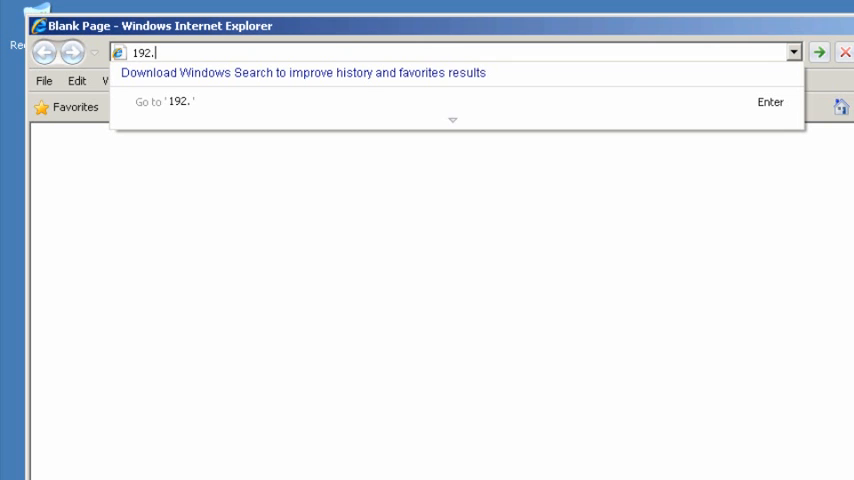
{"action": "type", "text": "168."}
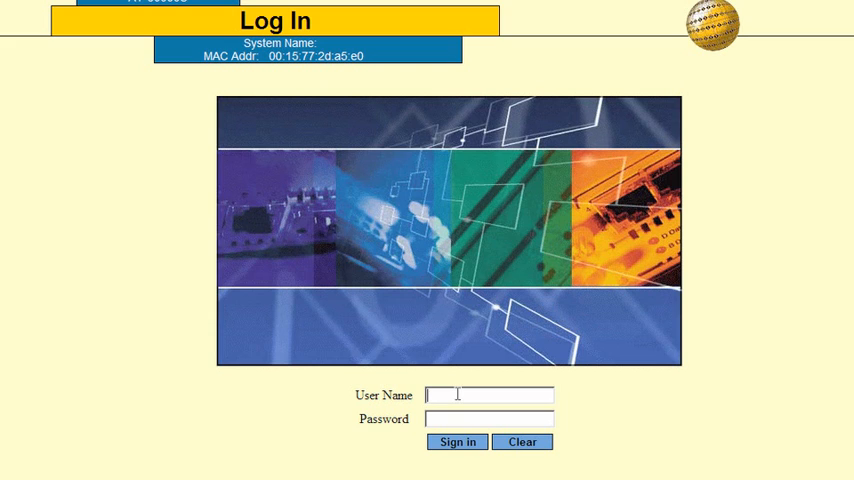
{"action": "type", "text": "manager"}
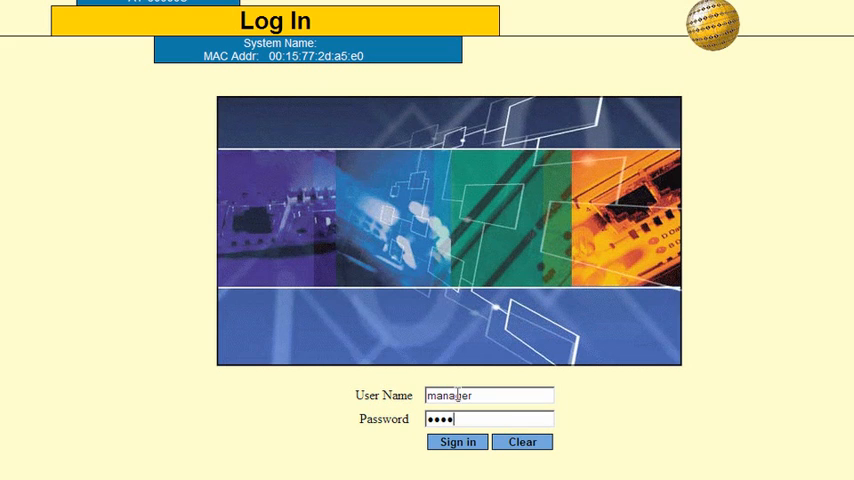
{"action": "left_click", "coordinate": [457, 441]}
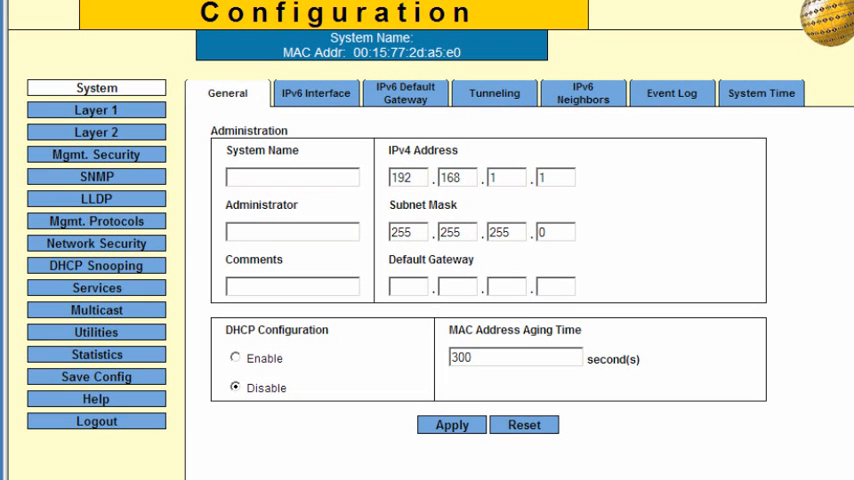
{"action": "mouse_move", "coordinate": [160, 340]}
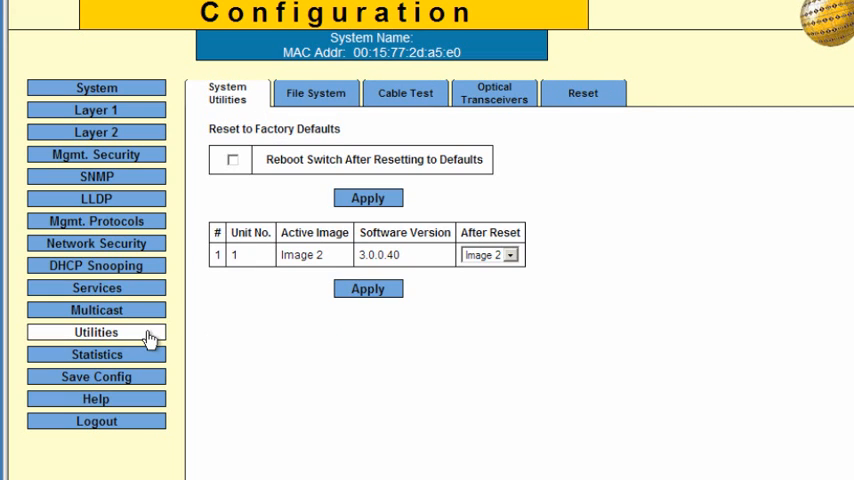
{"action": "mouse_move", "coordinate": [278, 357]}
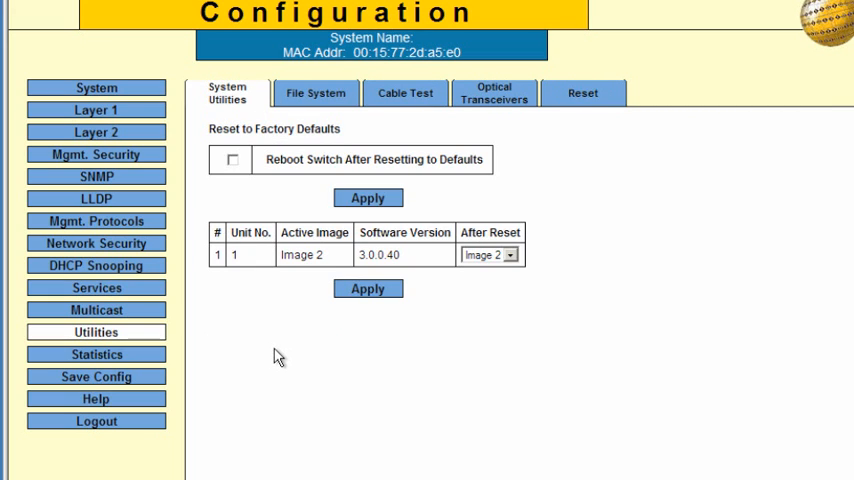
{"action": "mouse_move", "coordinate": [430, 298]}
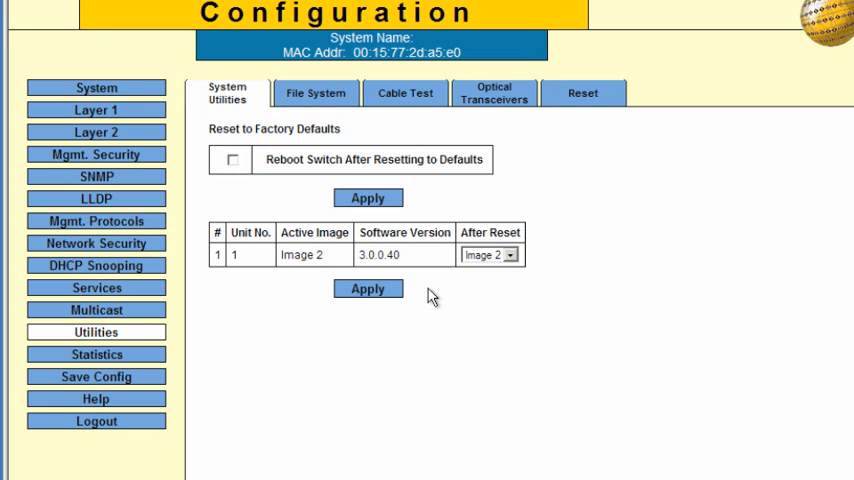
{"action": "mouse_move", "coordinate": [430, 295]}
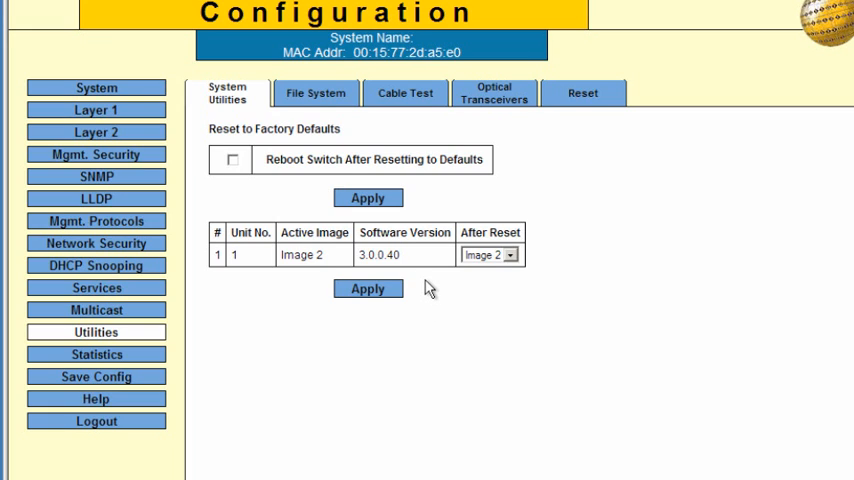
{"action": "mouse_move", "coordinate": [333, 113]}
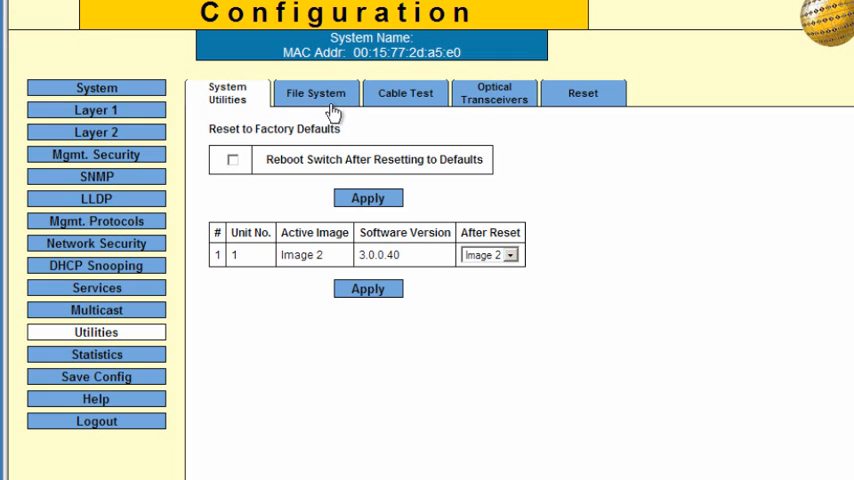
Enter ats94-30043.ros as the software image source, from TFTP server 192.168.1.2
{"action": "left_click", "coordinate": [315, 93]}
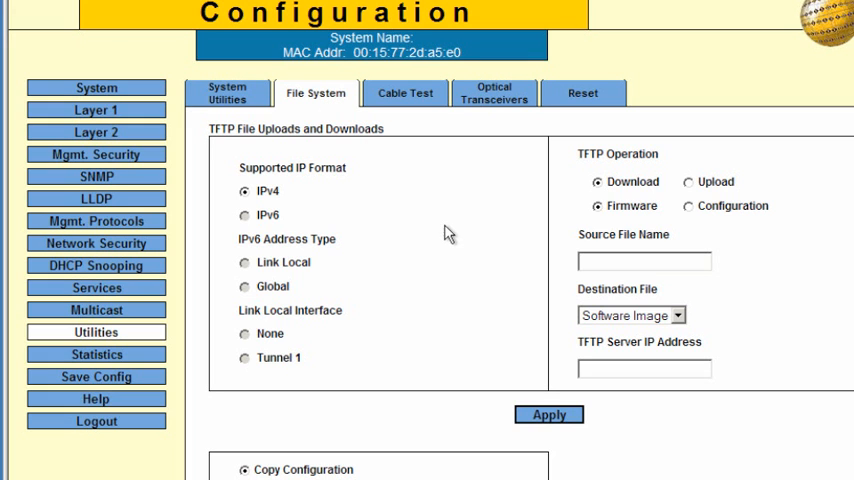
{"action": "mouse_move", "coordinate": [571, 213]}
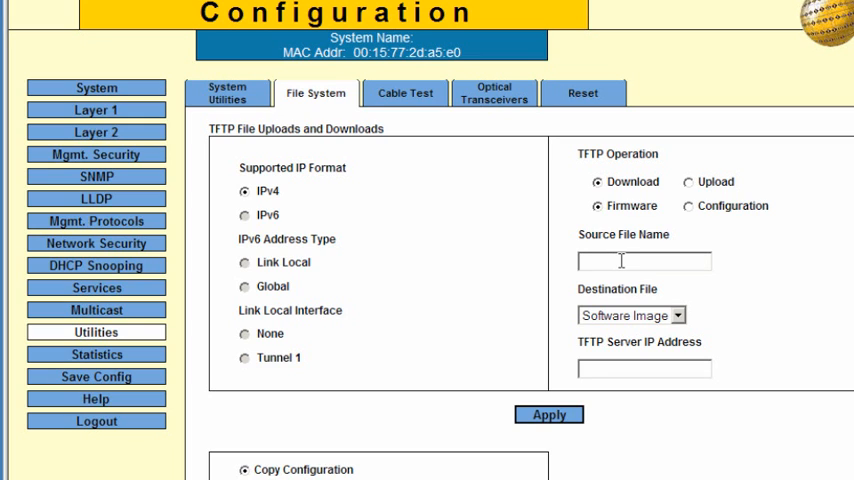
{"action": "type", "text": "ats"}
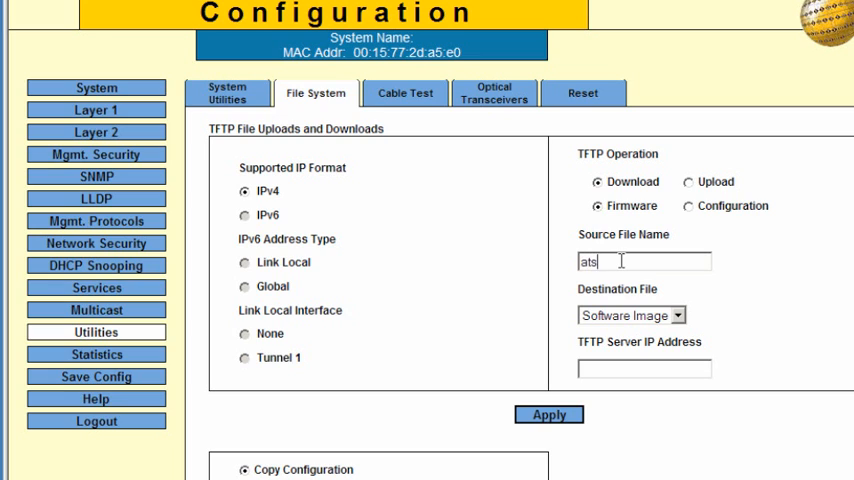
{"action": "type", "text": "94"}
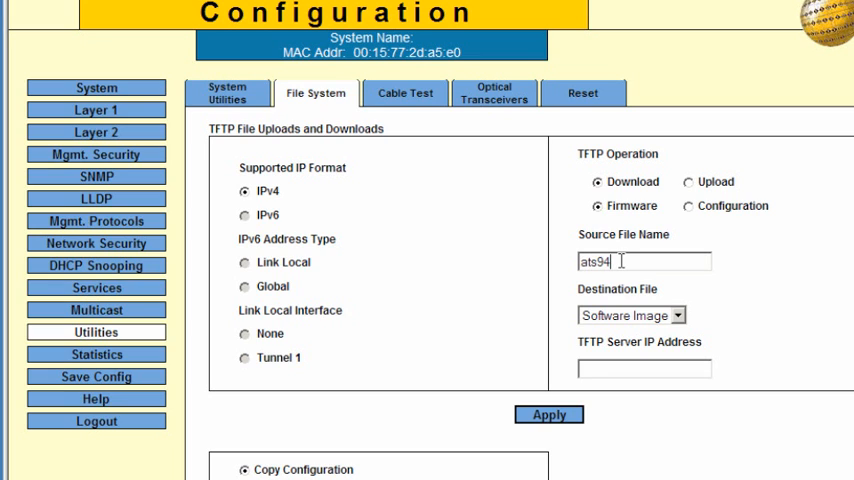
{"action": "type", "text": "-"}
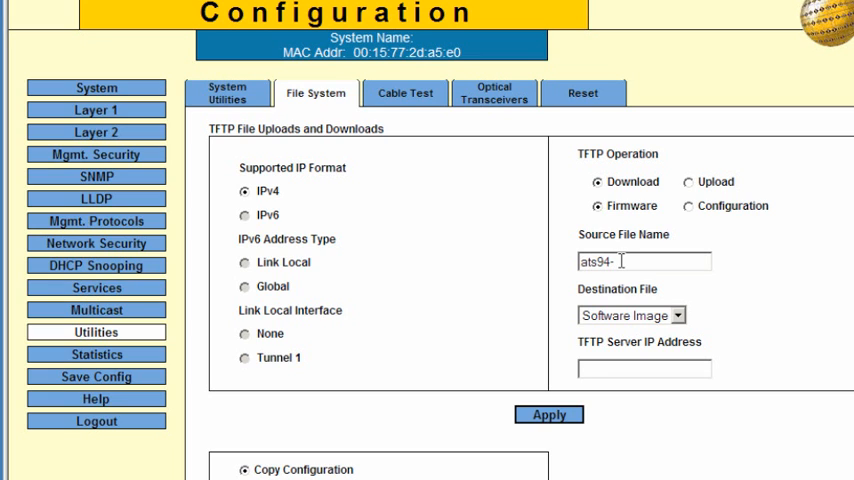
{"action": "type", "text": "3004"}
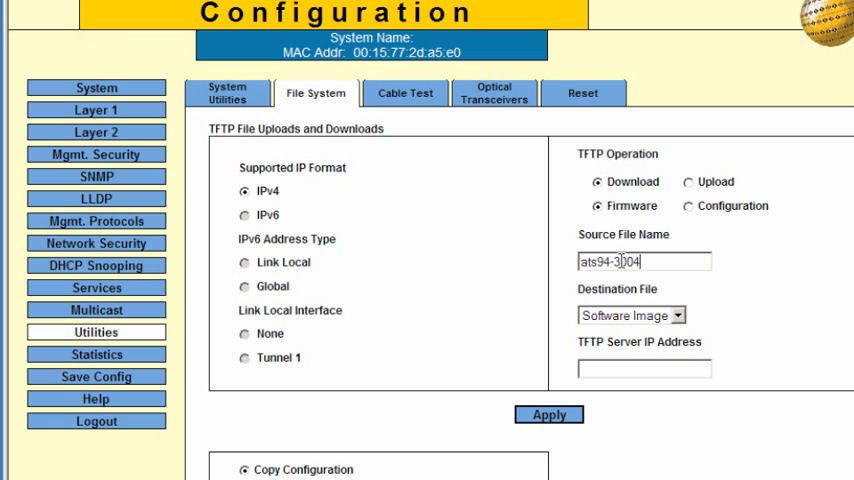
{"action": "type", "text": "3.ros"}
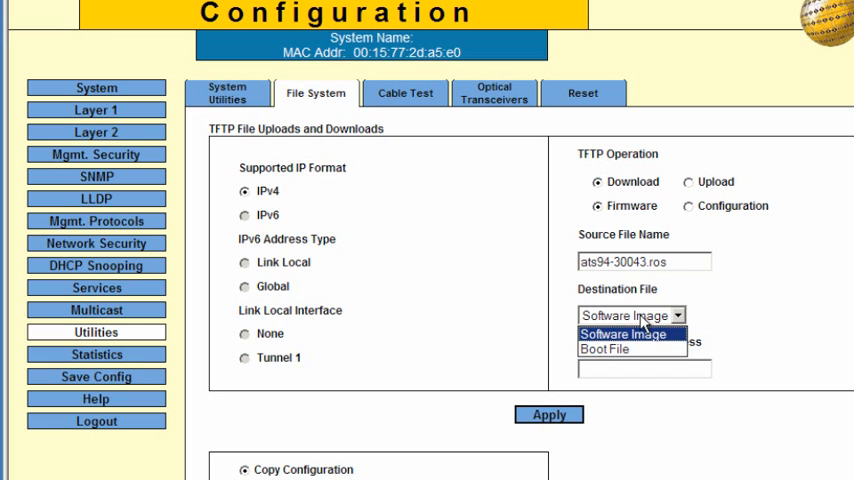
{"action": "left_click", "coordinate": [622, 334]}
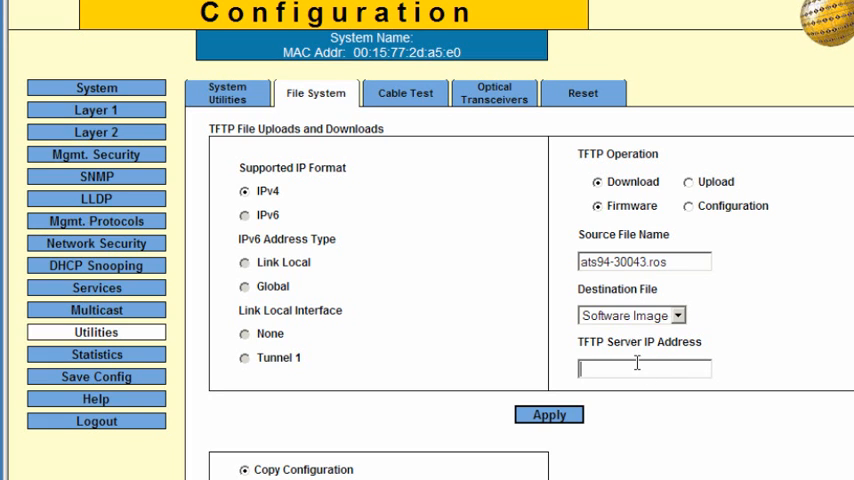
{"action": "type", "text": "1"}
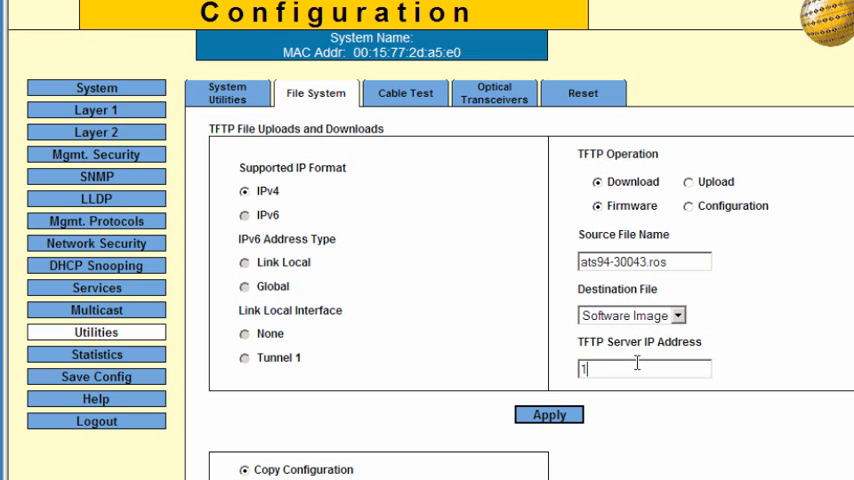
{"action": "type", "text": "92"}
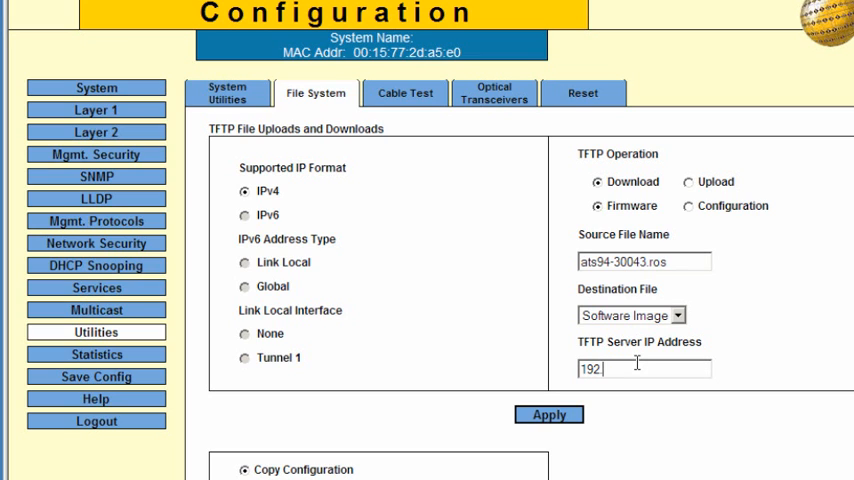
{"action": "type", "text": ".168.1.2"}
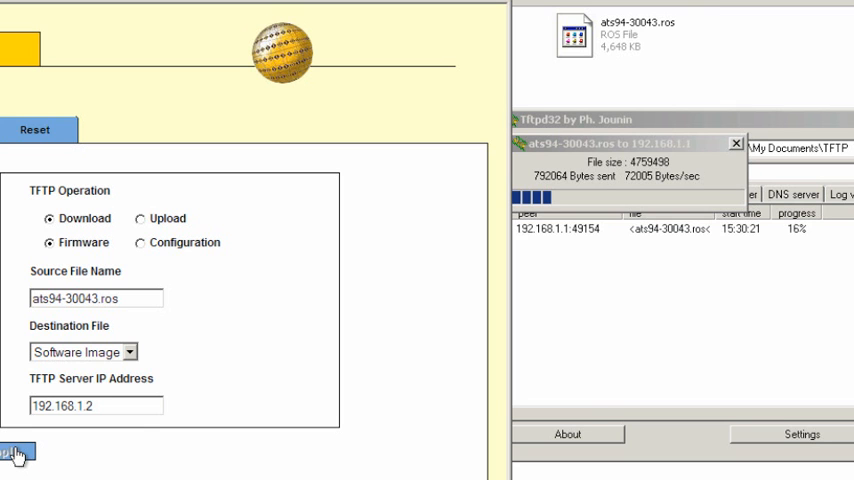
Apply the TFTP firmware download and acknowledge the 'Copy Finished' message
{"action": "left_click", "coordinate": [14, 453]}
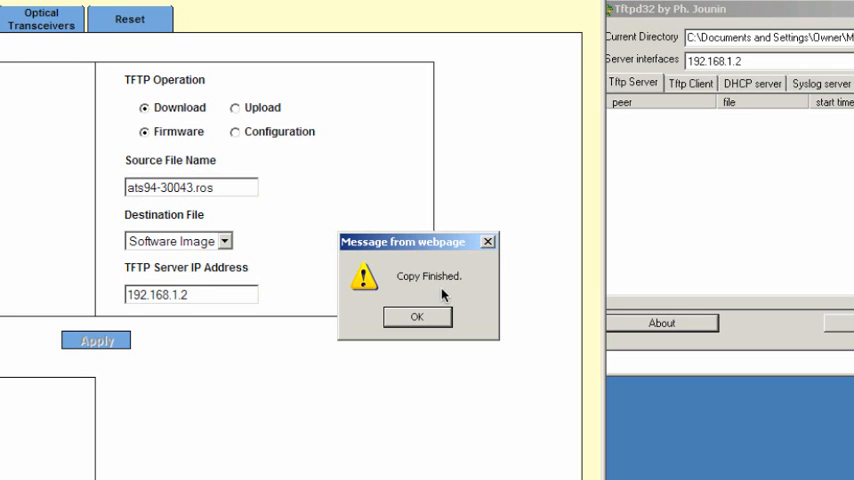
{"action": "left_click", "coordinate": [416, 317]}
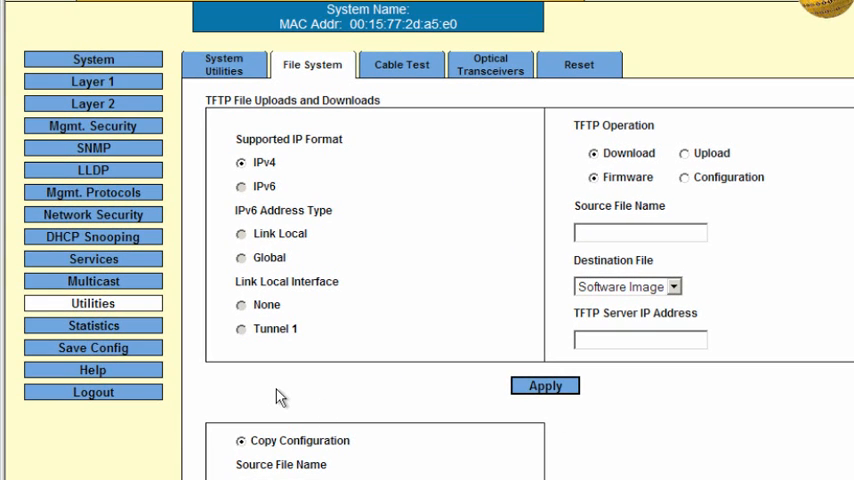
{"action": "mouse_move", "coordinate": [253, 103]}
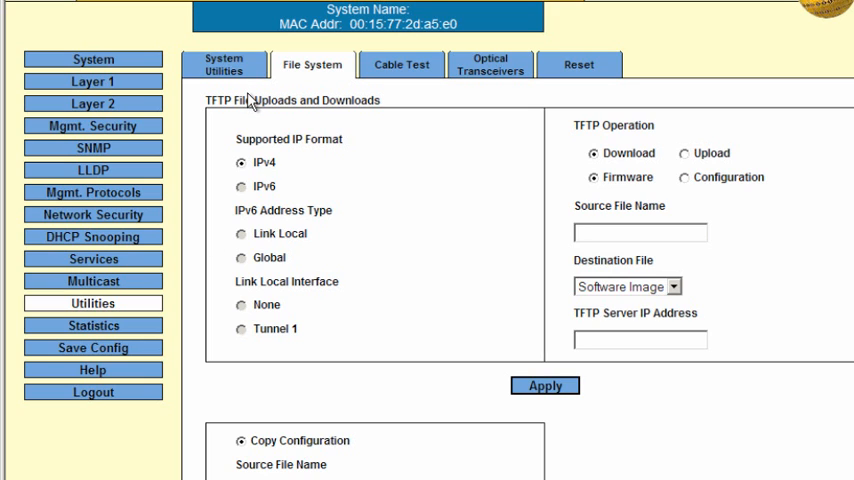
On System Utilities, set the After Reset image to Image 1 and apply
{"action": "left_click", "coordinate": [224, 64]}
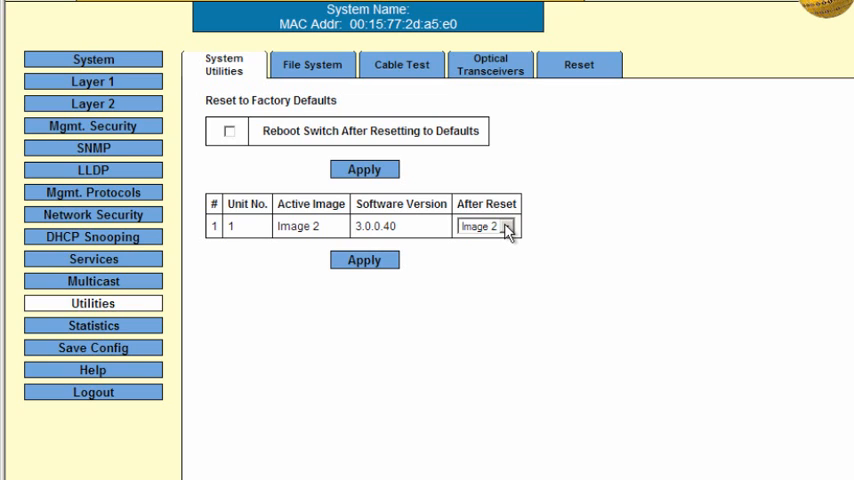
{"action": "left_click", "coordinate": [487, 226]}
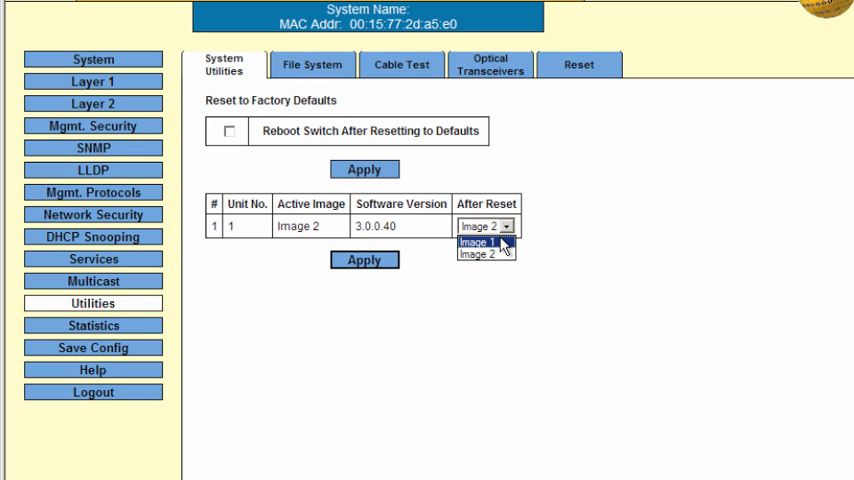
{"action": "left_click", "coordinate": [481, 243]}
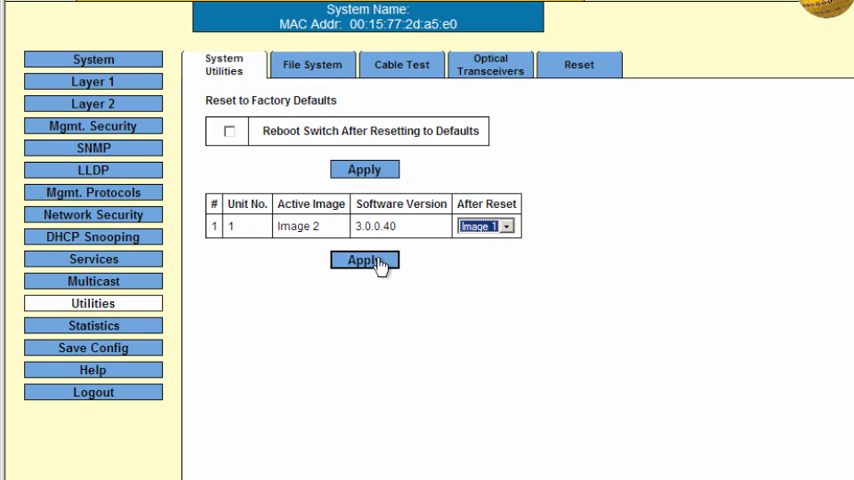
{"action": "left_click", "coordinate": [365, 260]}
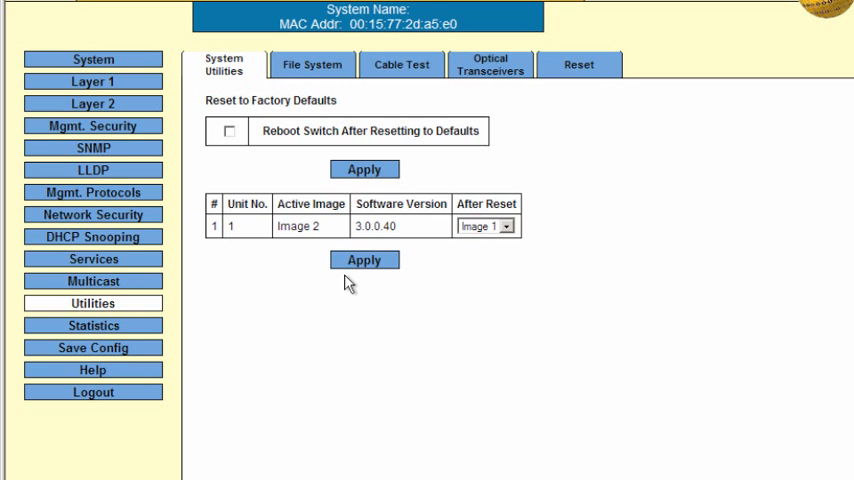
Reset the switch from the Reset tab and confirm the system reboot
{"action": "left_click", "coordinate": [578, 64]}
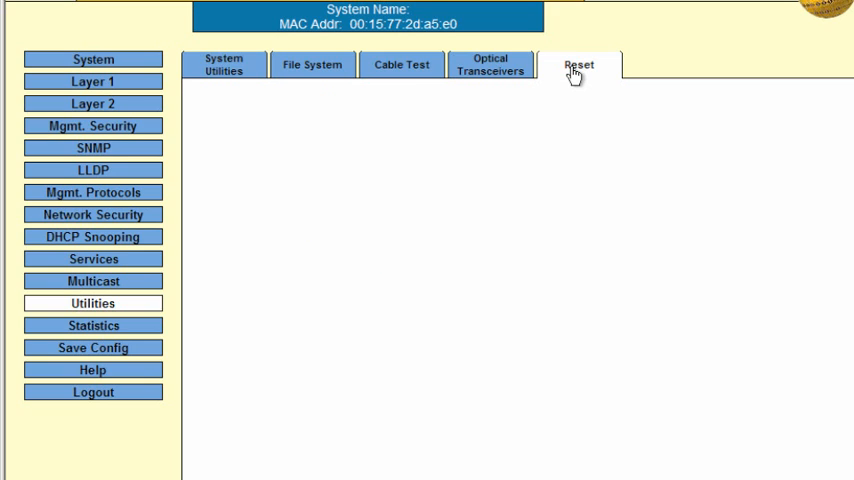
{"action": "left_click", "coordinate": [578, 64]}
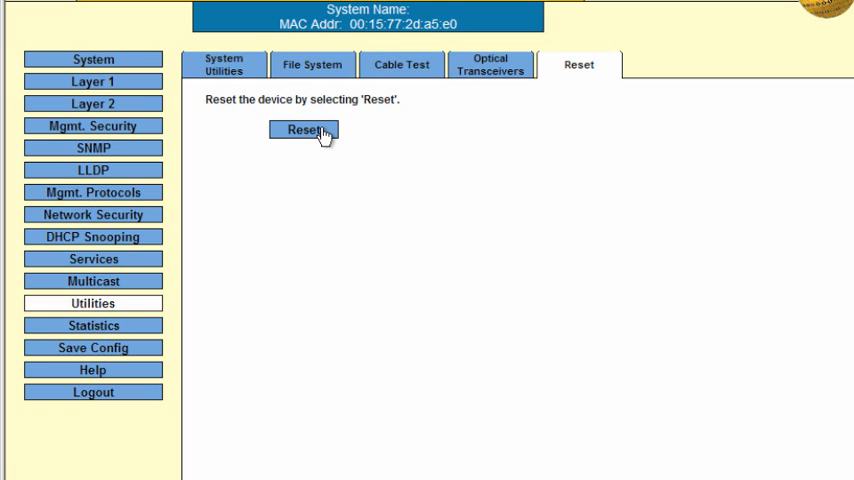
{"action": "left_click", "coordinate": [303, 130]}
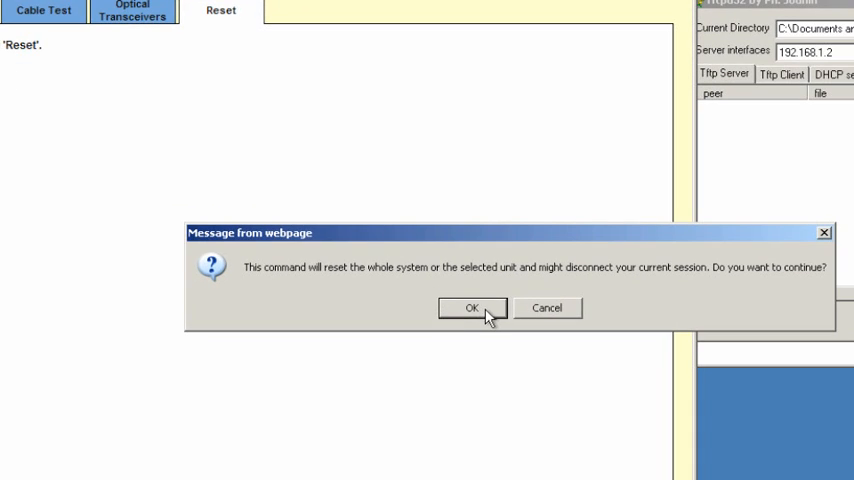
{"action": "left_click", "coordinate": [471, 308]}
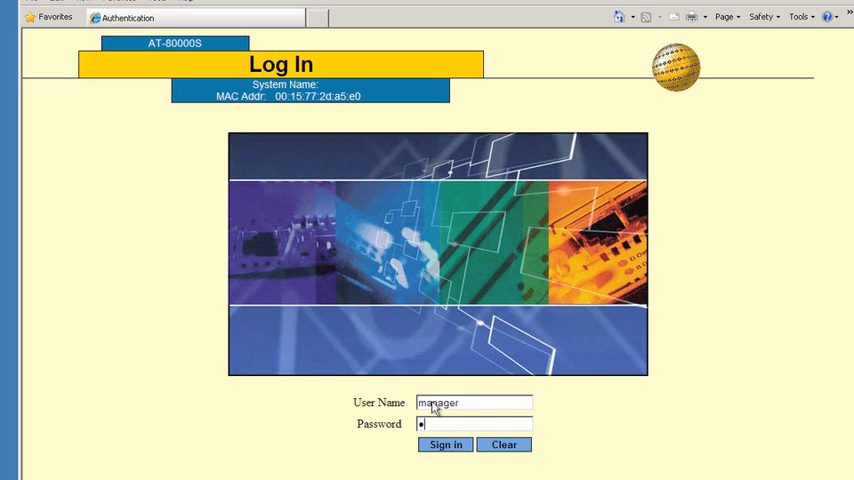
Log in as manager and open System Utilities, showing Image 1 running 3.0.0.43
{"action": "type", "text": "•••••"}
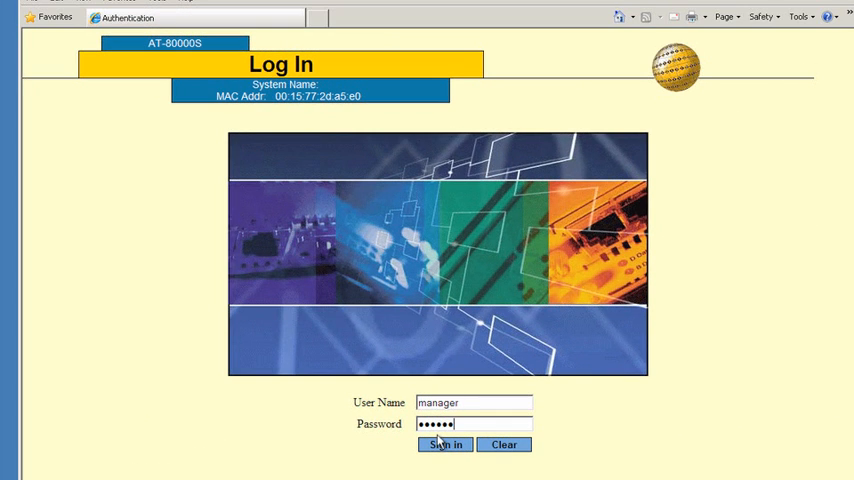
{"action": "left_click", "coordinate": [443, 445]}
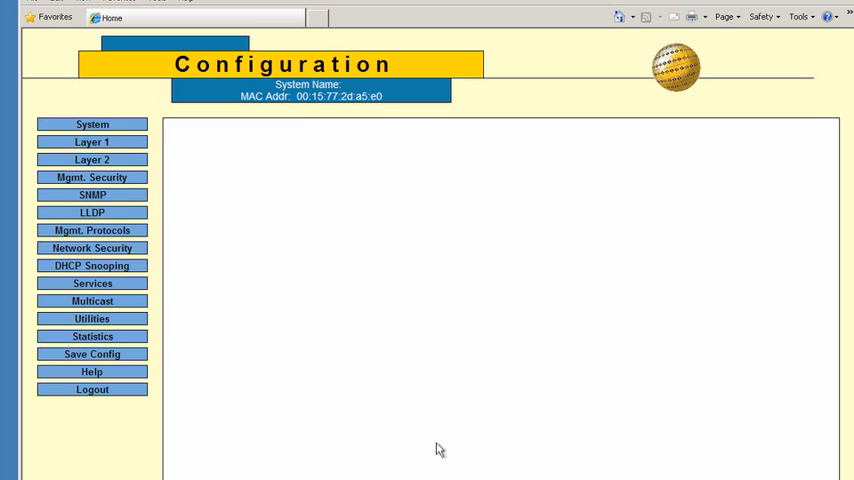
{"action": "left_click", "coordinate": [92, 124]}
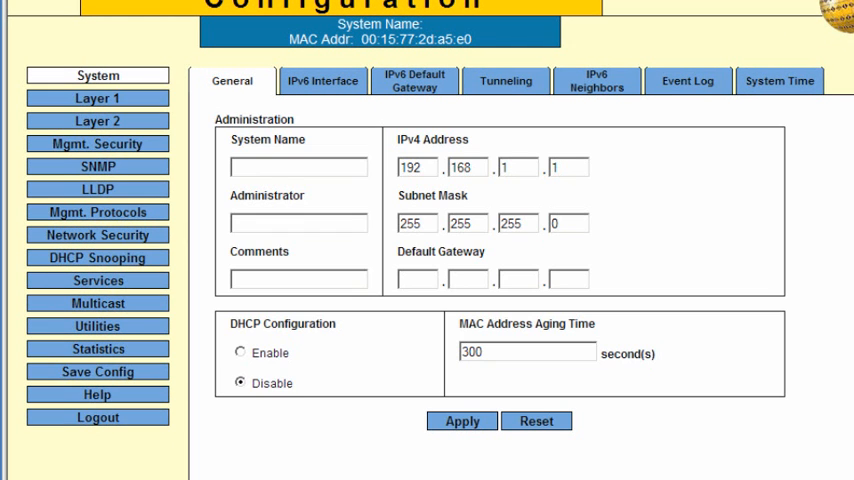
{"action": "left_click", "coordinate": [97, 326]}
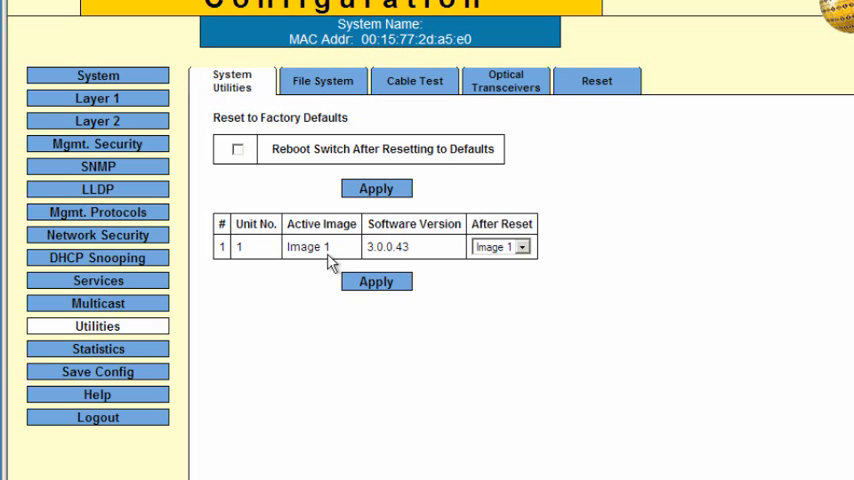
Expand the After Reset image dropdown on System Utilities to show Image 1 and Image 2
{"action": "left_click", "coordinate": [520, 247]}
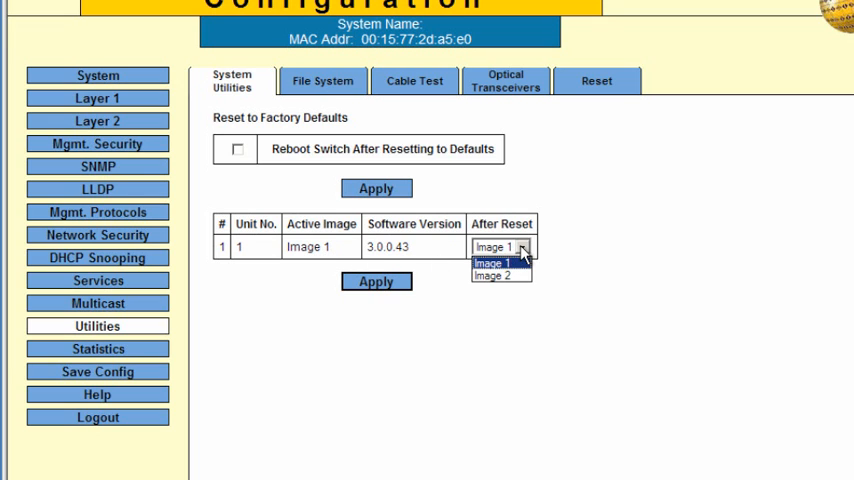